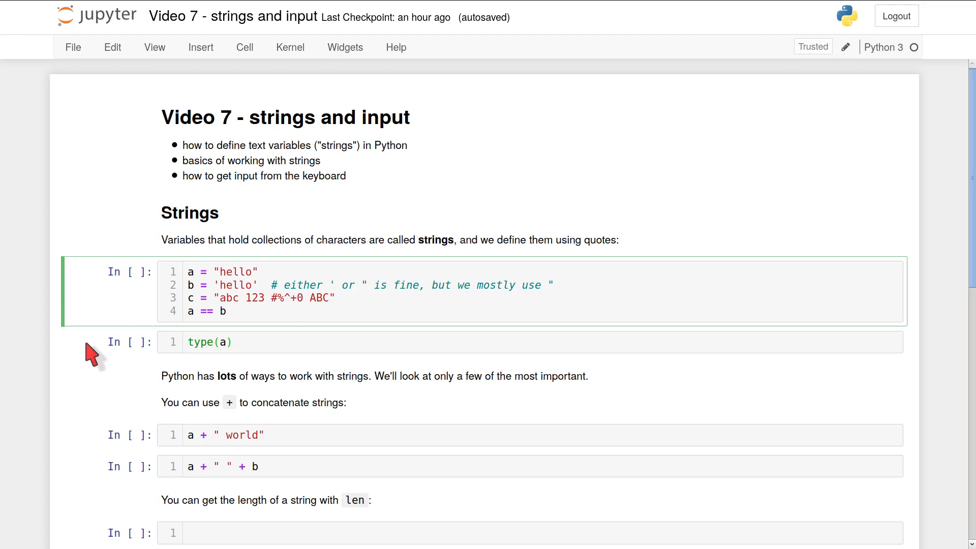
# Run the string definitions and type(a) cells, outputting True and str.
pyautogui.click(333, 297)
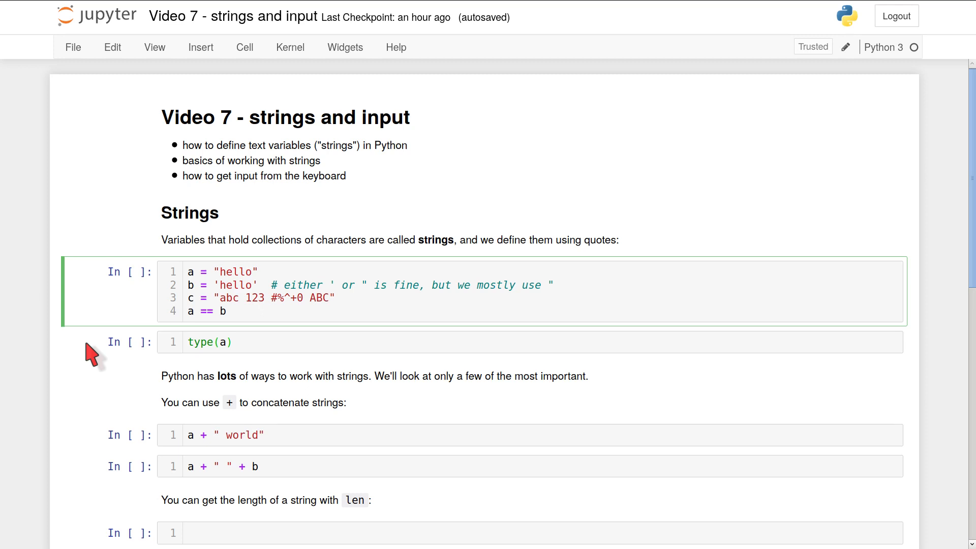
pyautogui.click(329, 297)
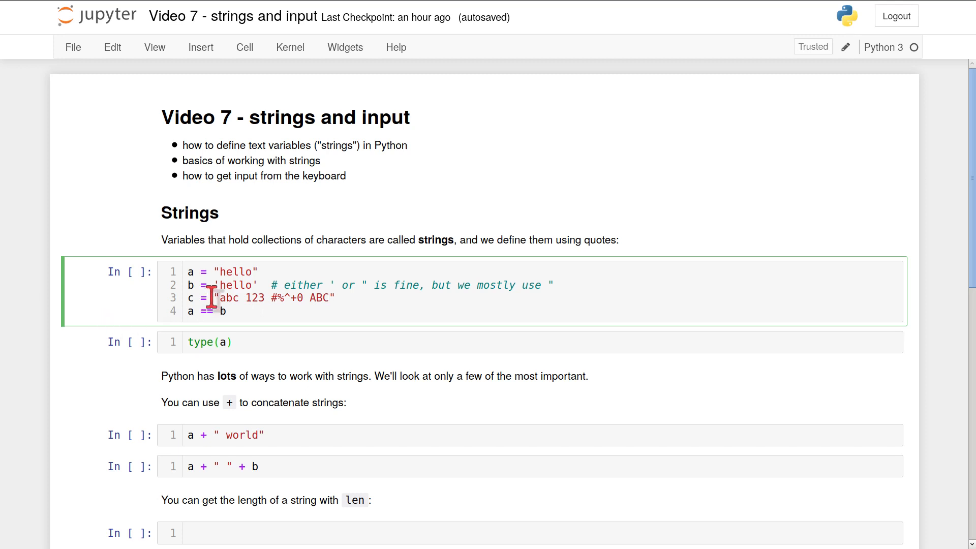
pyautogui.moveTo(79, 366)
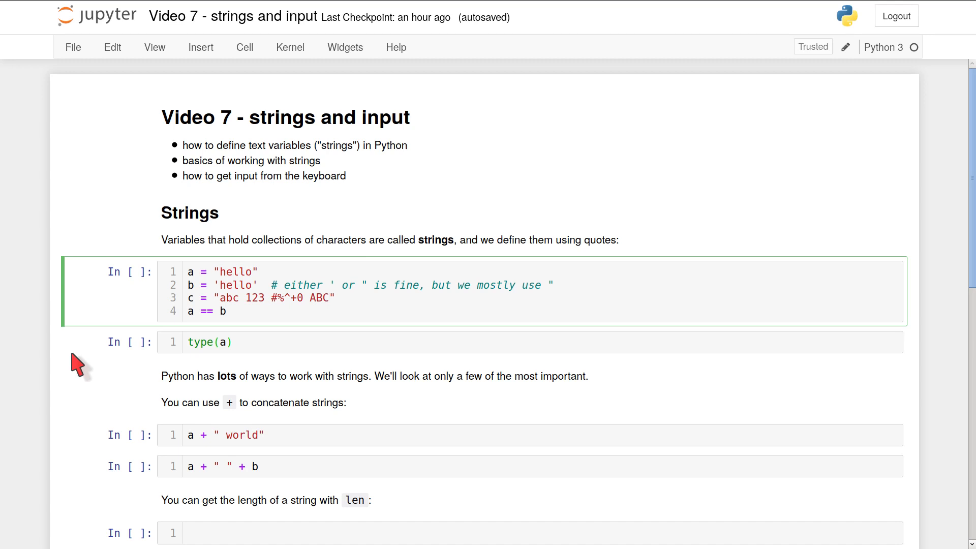
pyautogui.click(329, 297)
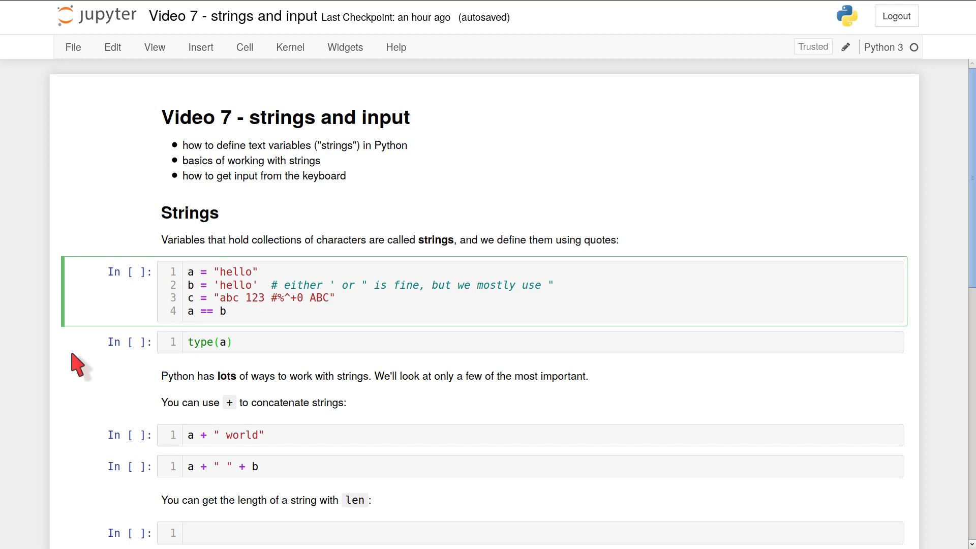
pyautogui.click(330, 297)
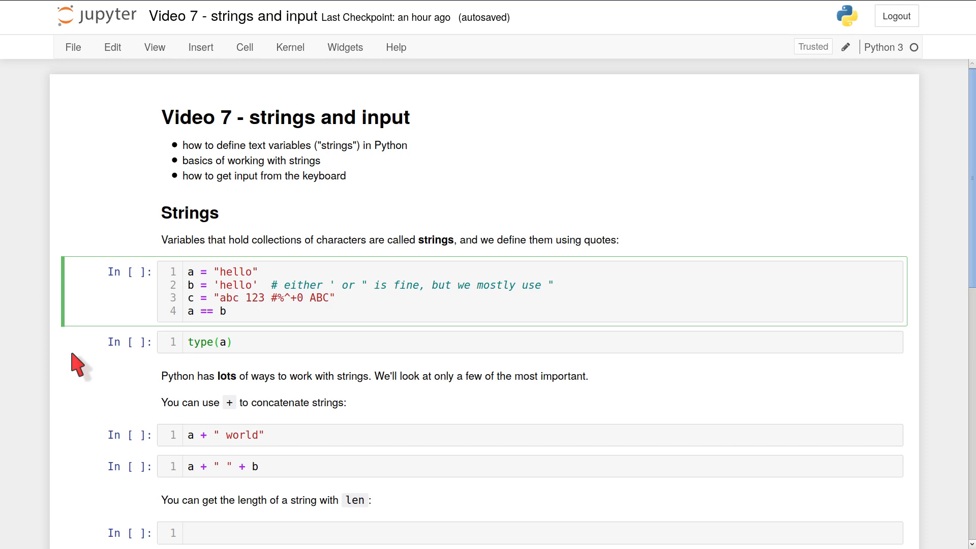
pyautogui.click(330, 297)
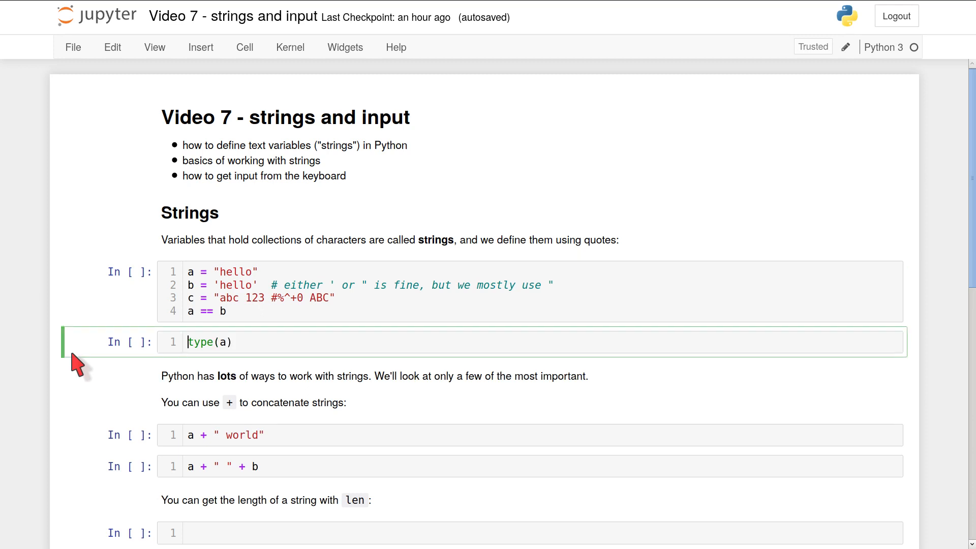
pyautogui.click(435, 291)
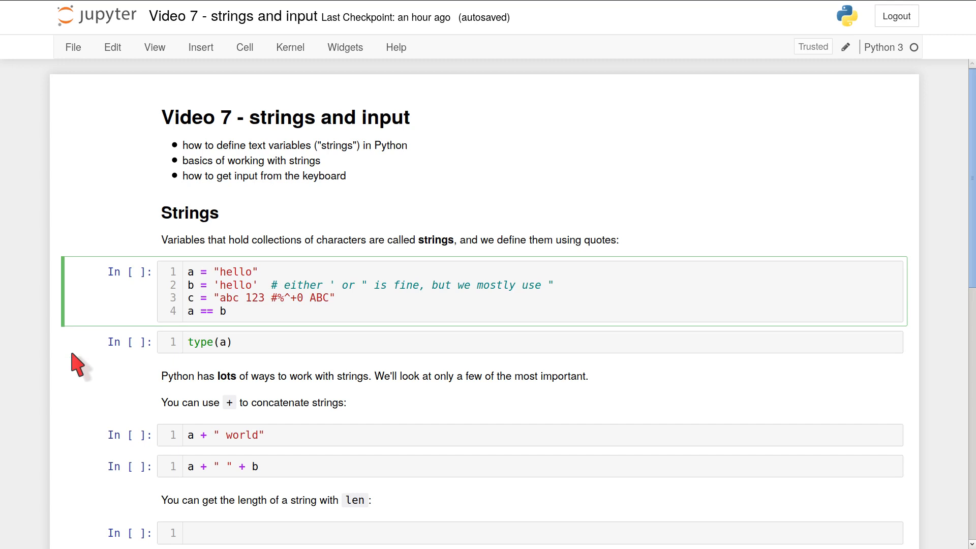
pyautogui.click(188, 311)
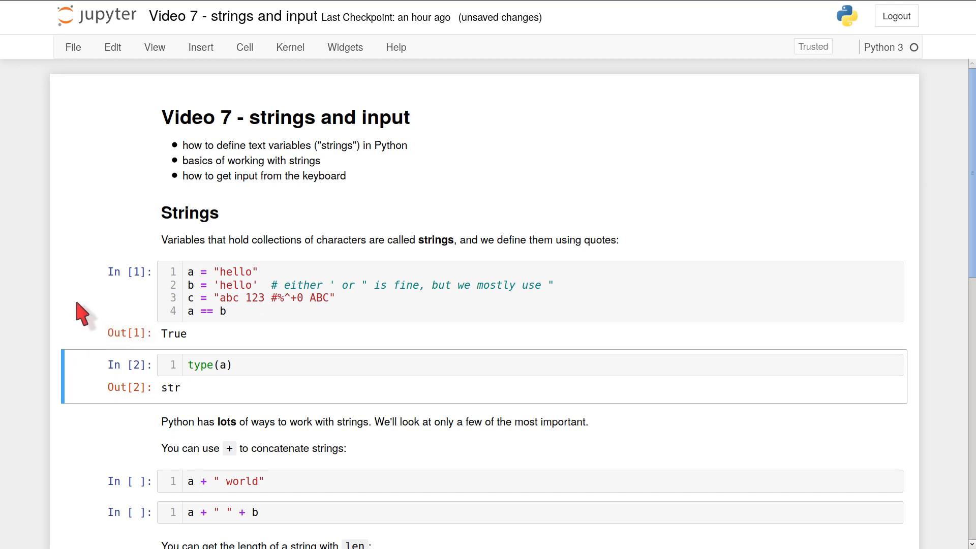
pyautogui.scroll(-3)
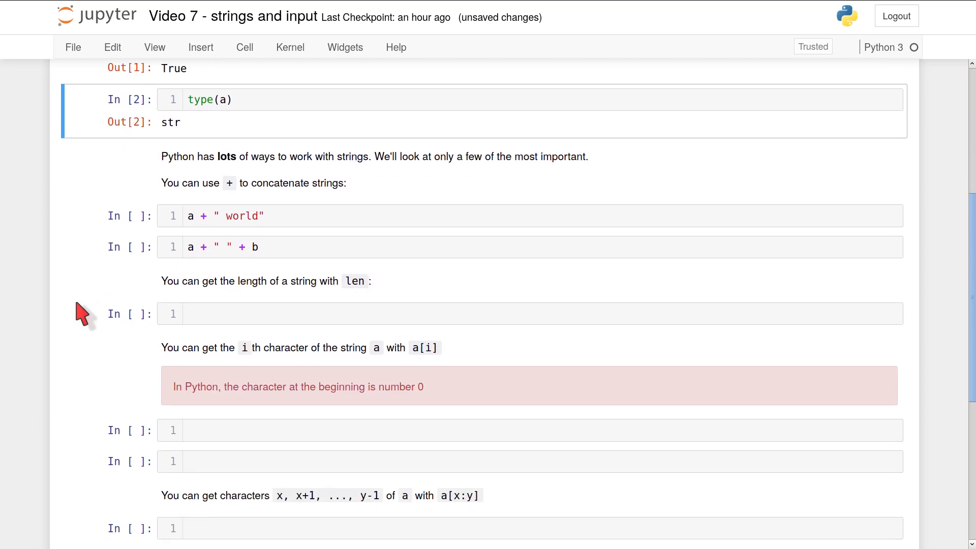
# Run the a + " world" cell so it outputs 'hello world'.
pyautogui.scroll(-3)
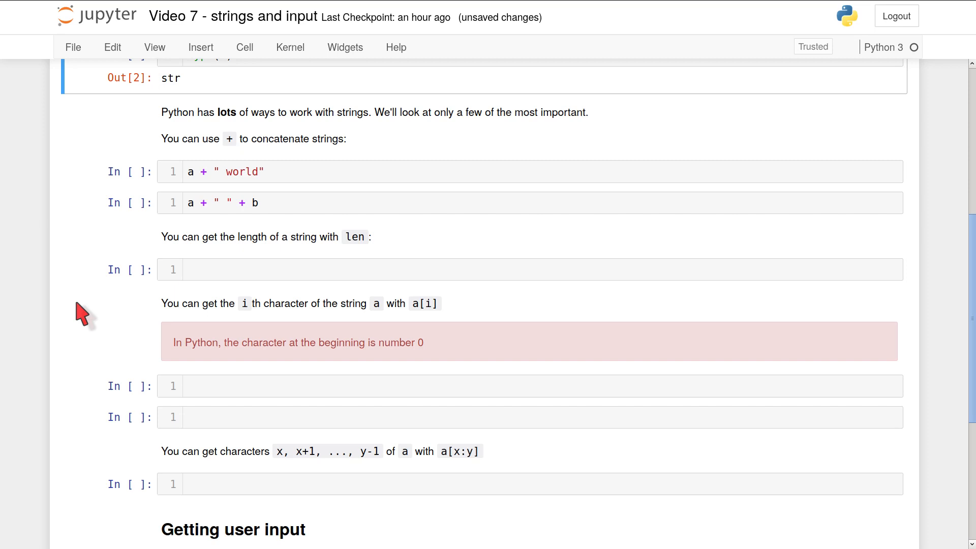
pyautogui.moveTo(339, 195)
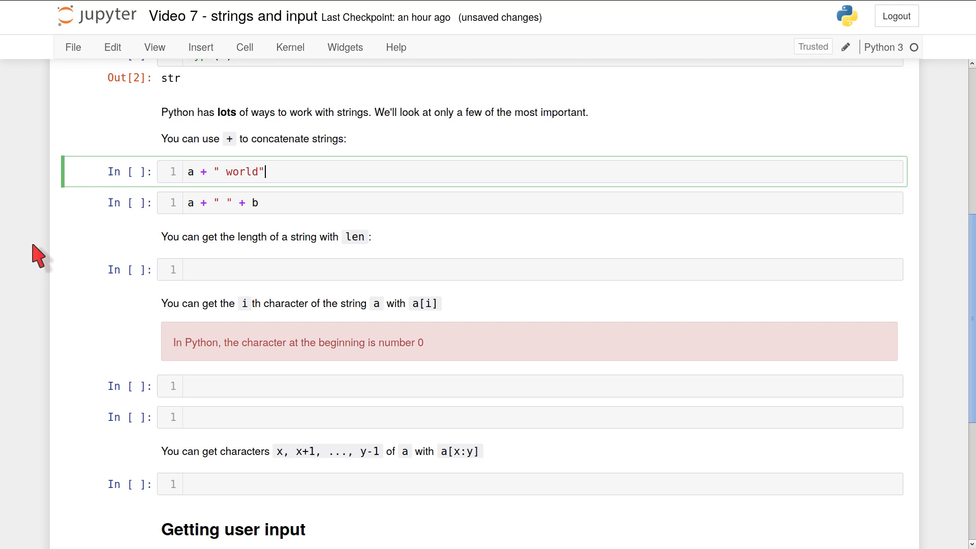
pyautogui.press('shift+enter')
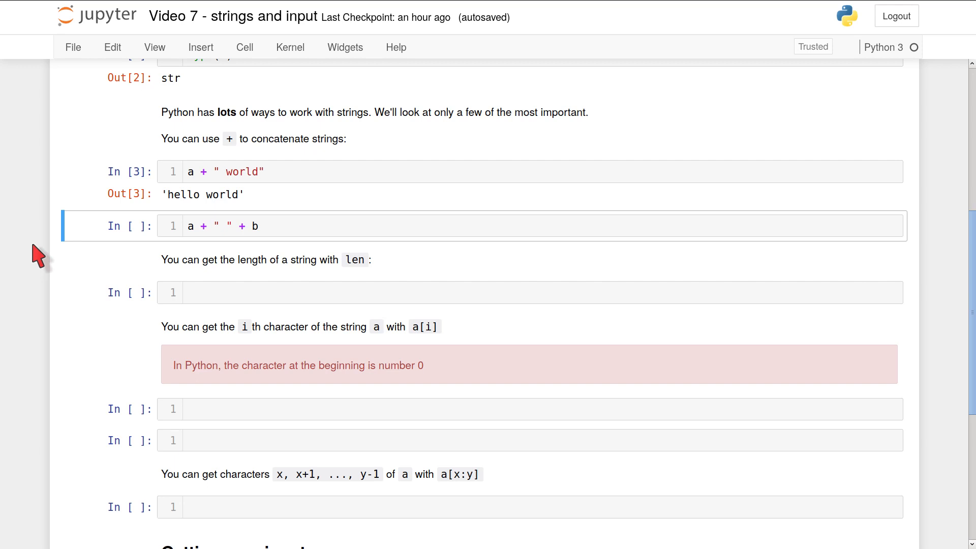
pyautogui.moveTo(300, 217)
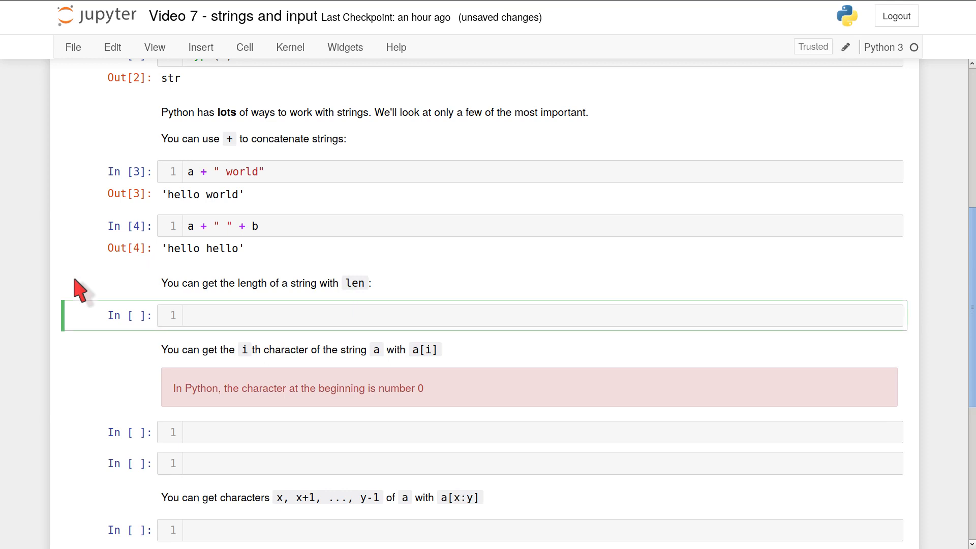
# Enter len(a) in the length example cell and run it, returning 5.
pyautogui.write('l')
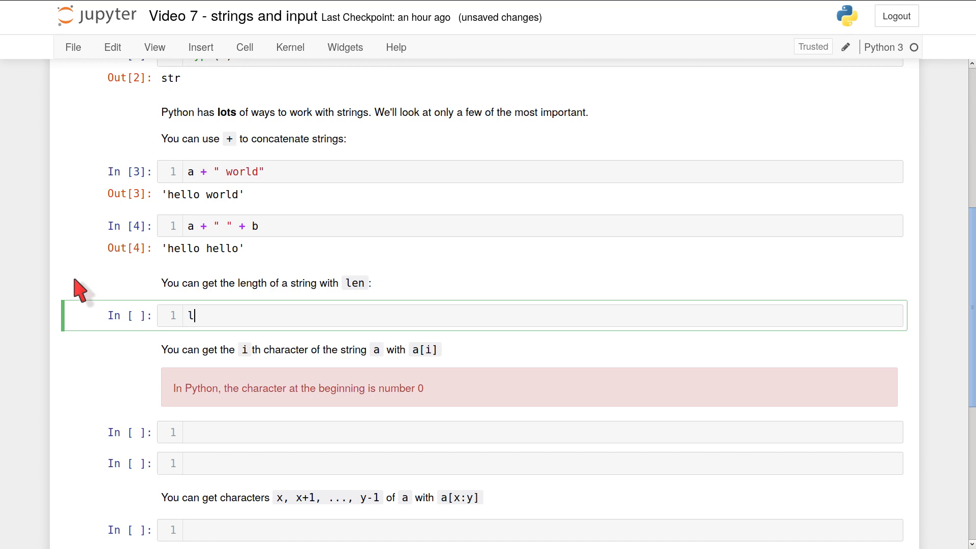
pyautogui.write('en(a)')
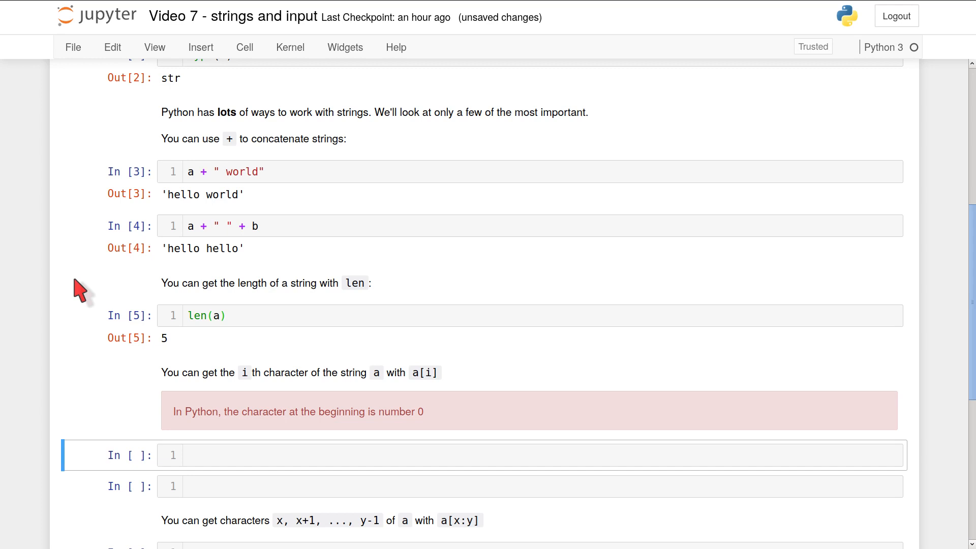
# Add indexing cells a[1] returning 'e' and a[0] returning 'h'.
pyautogui.write('a[]')
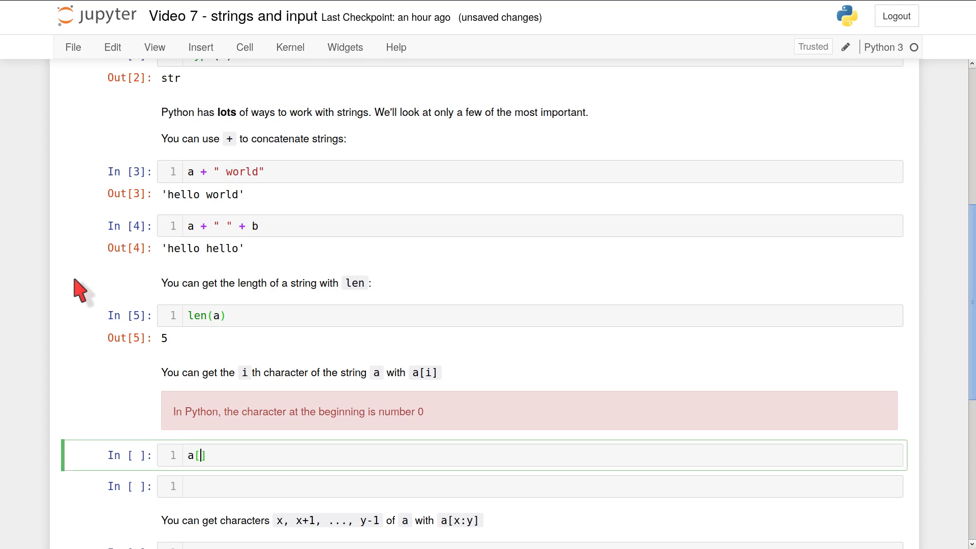
pyautogui.write('1')
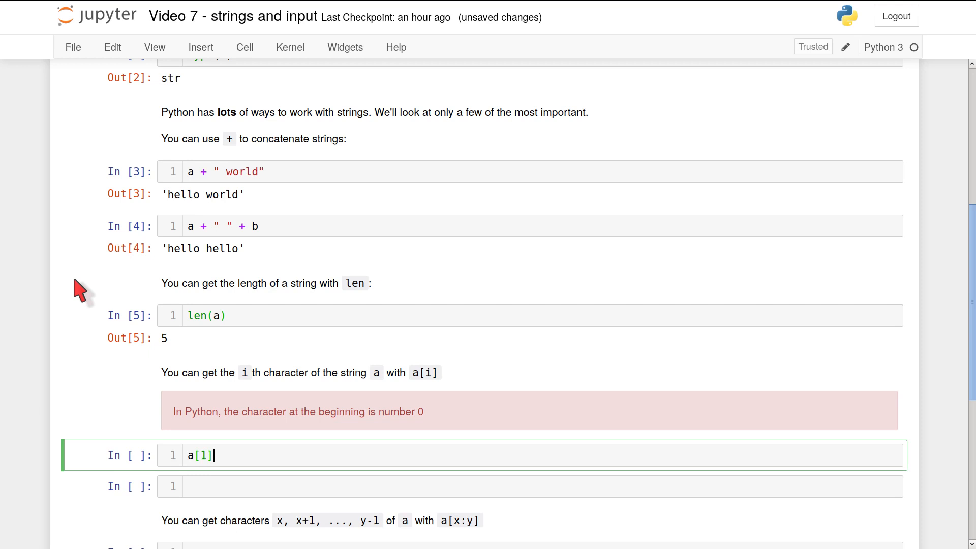
pyautogui.press('Shift+Enter')
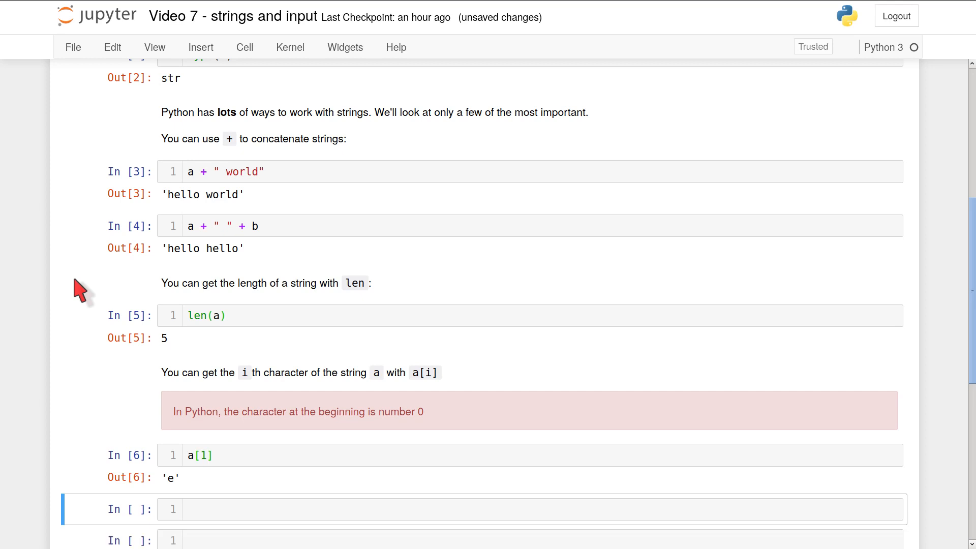
pyautogui.write('a[]')
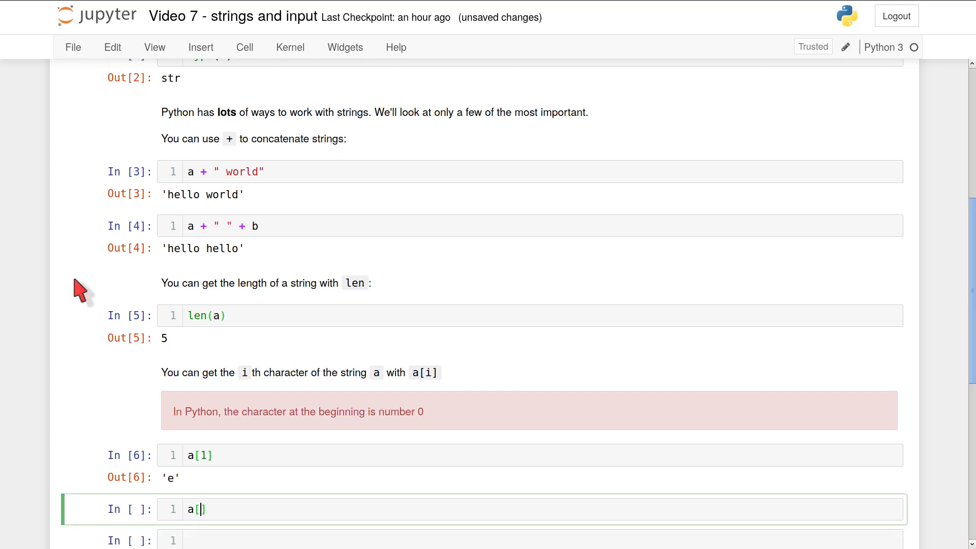
pyautogui.write('0')
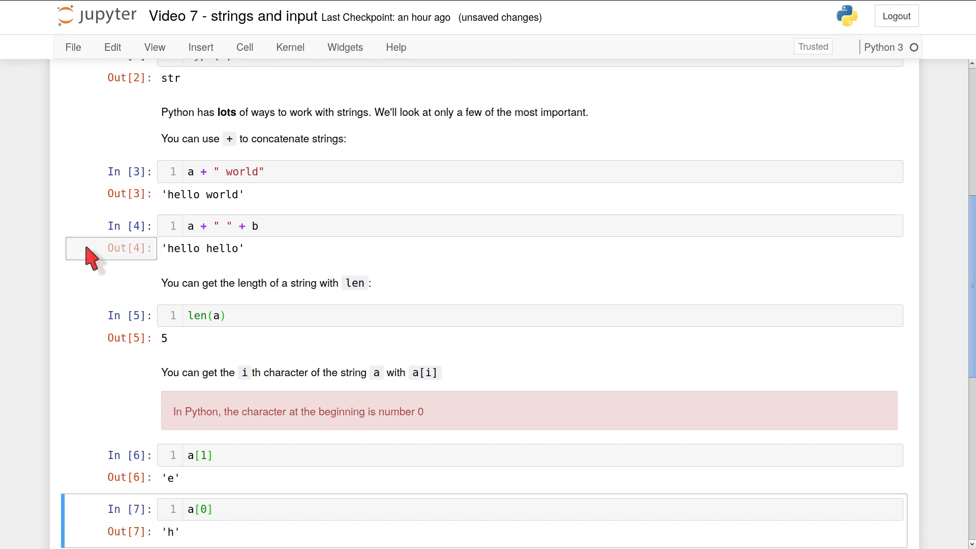
pyautogui.scroll(-3)
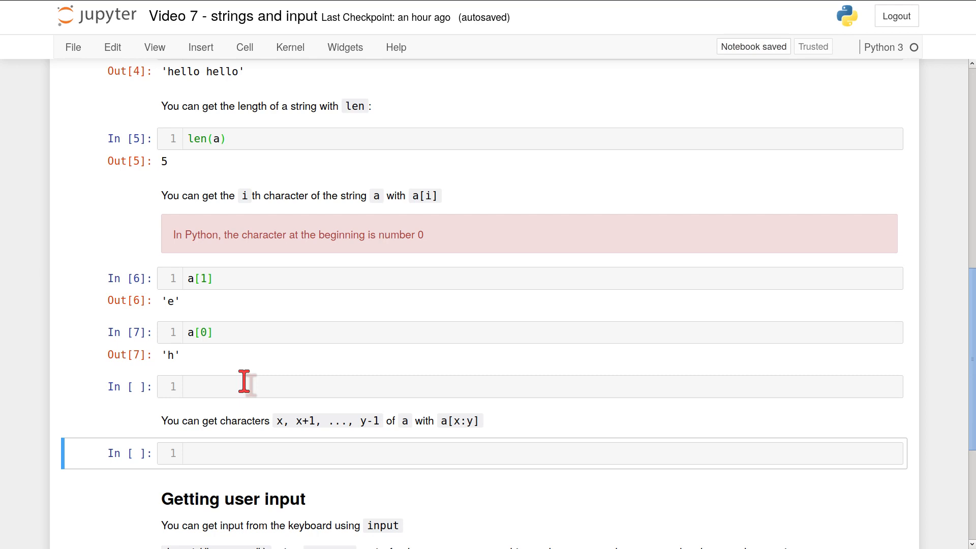
pyautogui.moveTo(224, 482)
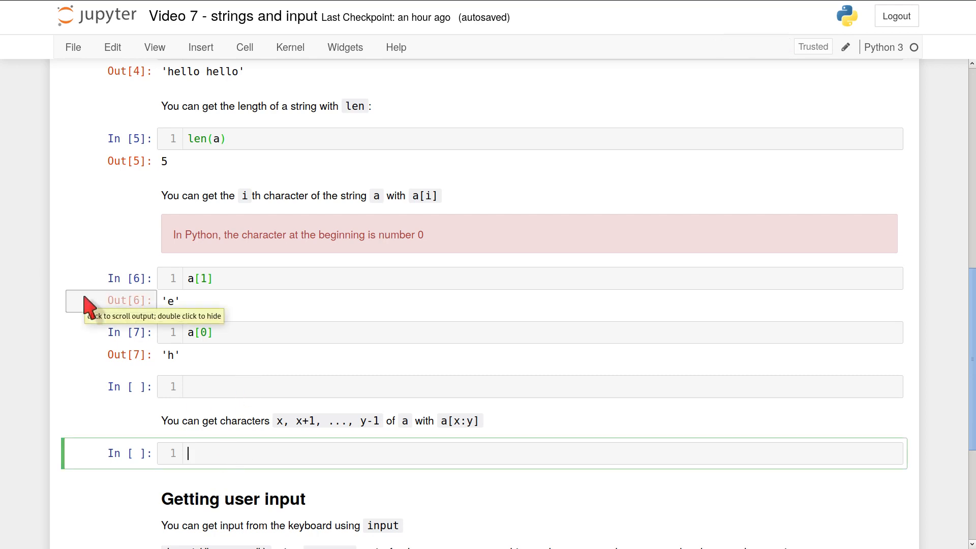
# Enter a[1:5] in the slicing cell and run it, returning 'ello'.
pyautogui.write('a[]')
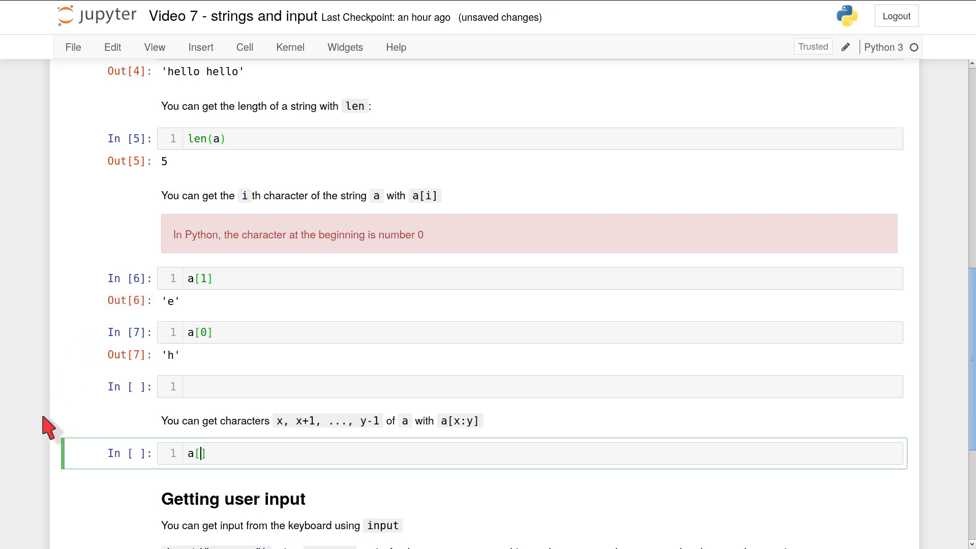
pyautogui.write('1:5')
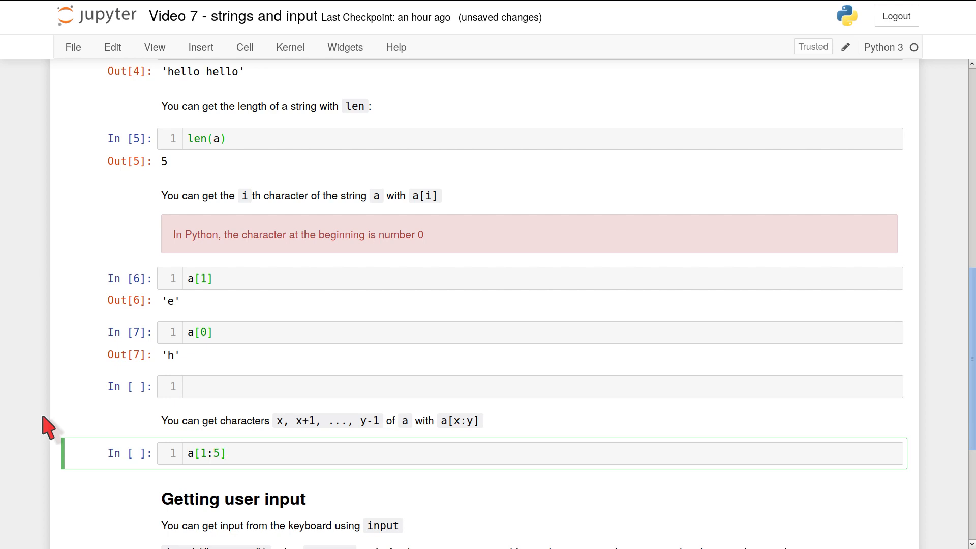
pyautogui.click(227, 453)
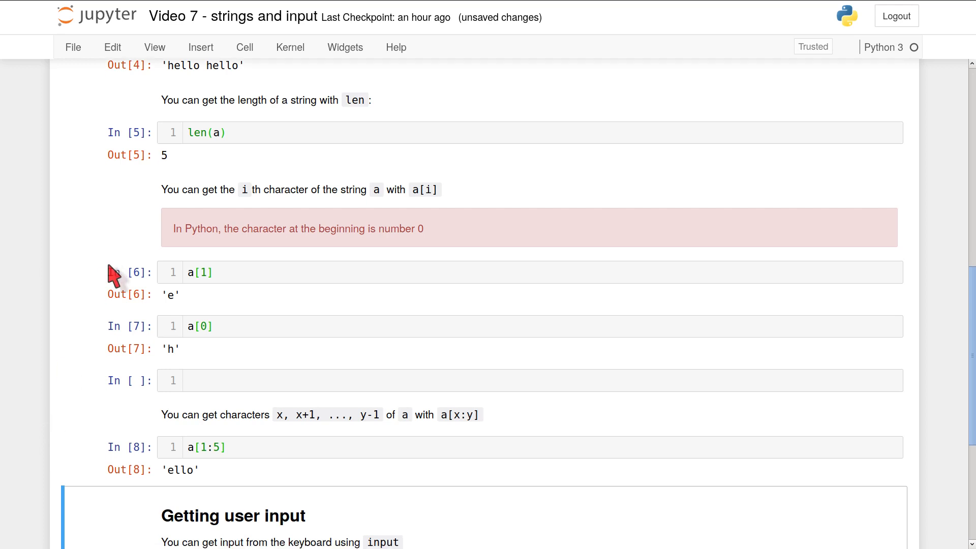
pyautogui.scroll(-3)
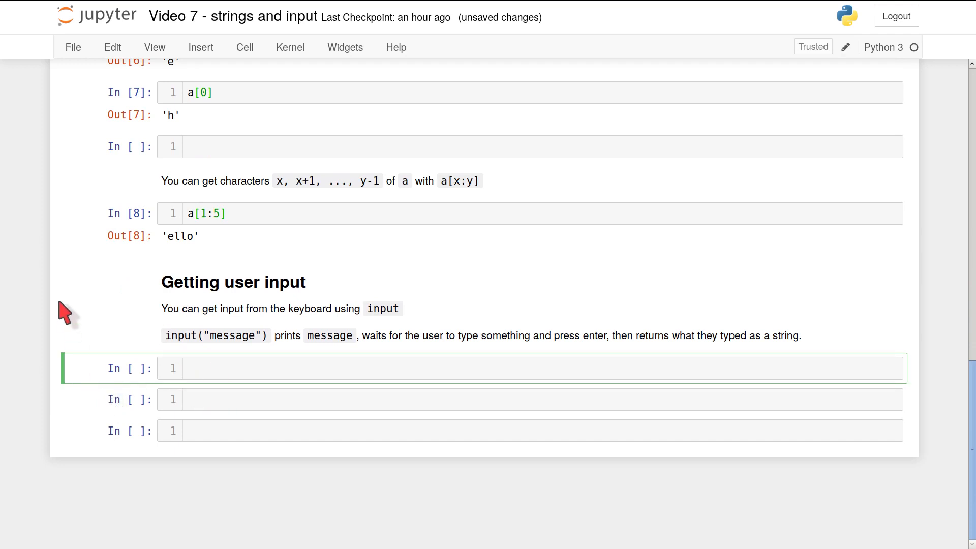
pyautogui.click(530, 368)
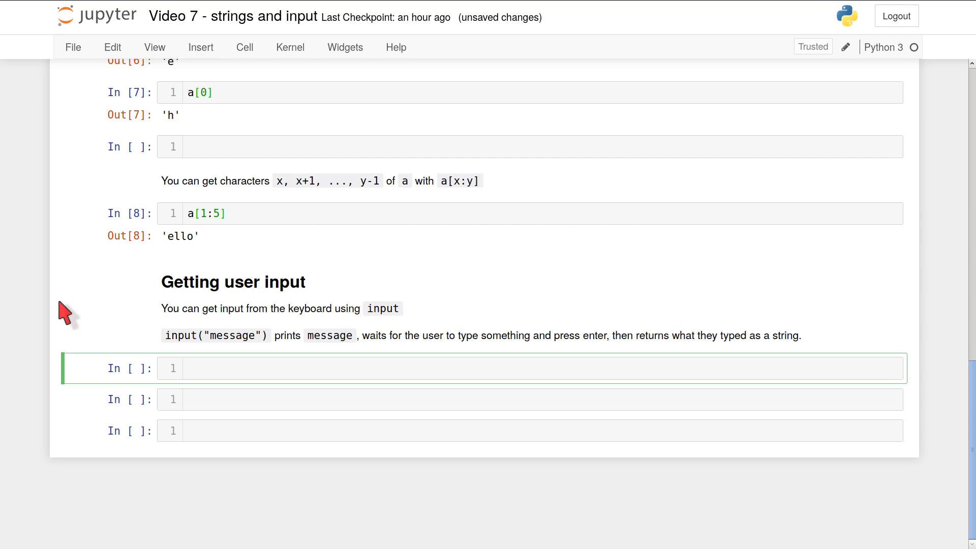
pyautogui.click(529, 368)
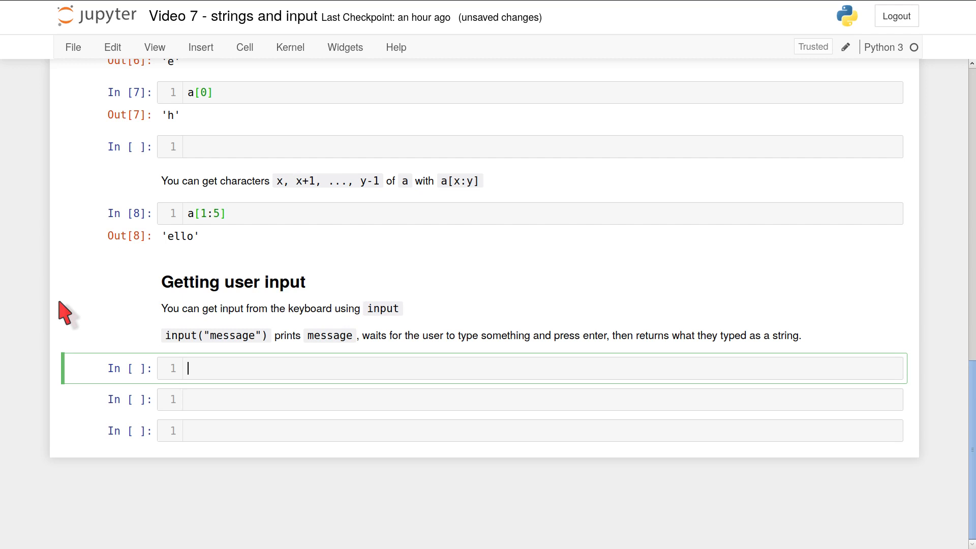
# Run input("type something: ") and answer the prompt with 'thiiefjafjfie'.
pyautogui.write('in')
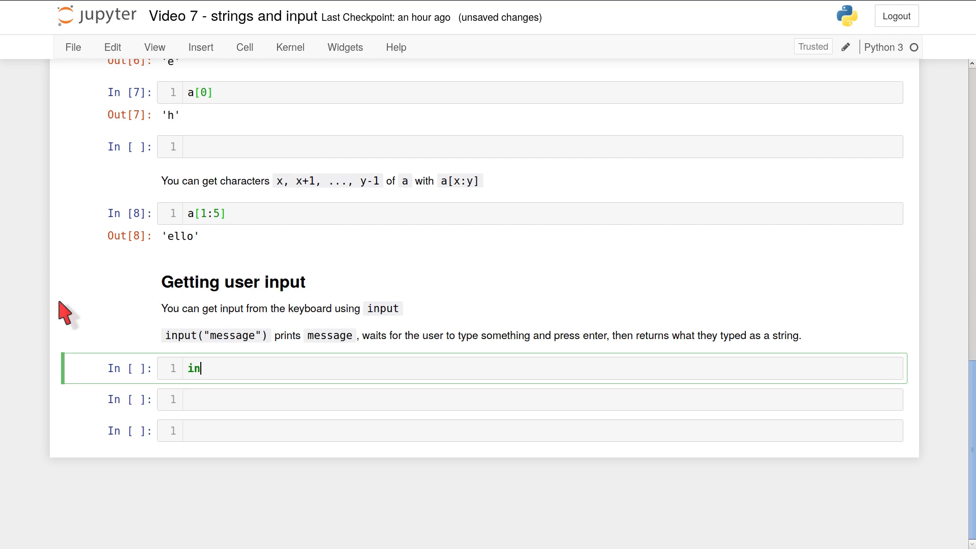
pyautogui.write('put()')
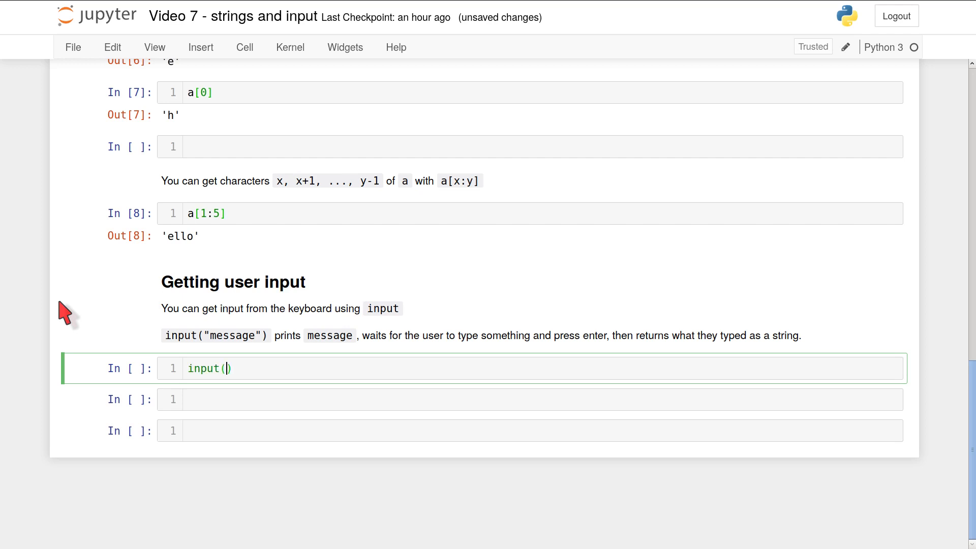
pyautogui.write('"type"')
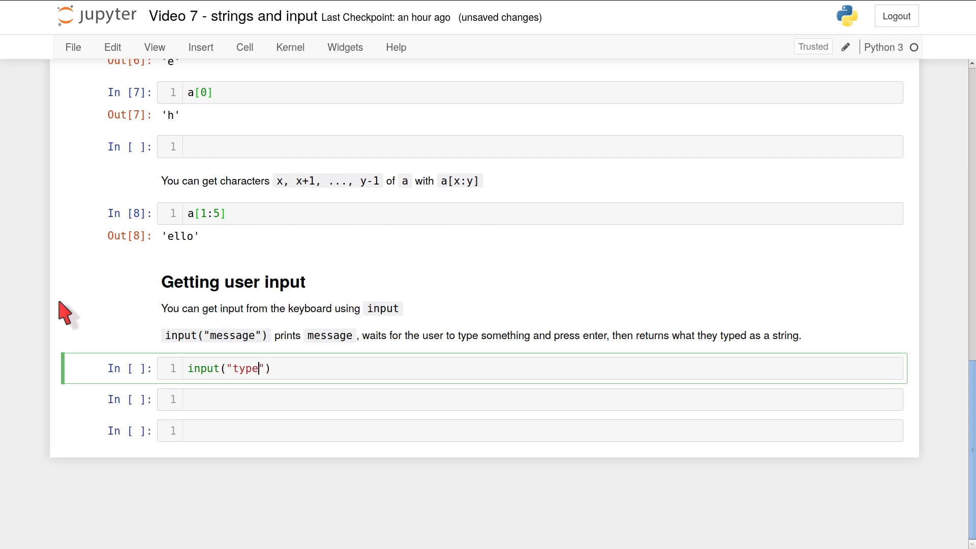
pyautogui.write('something:')
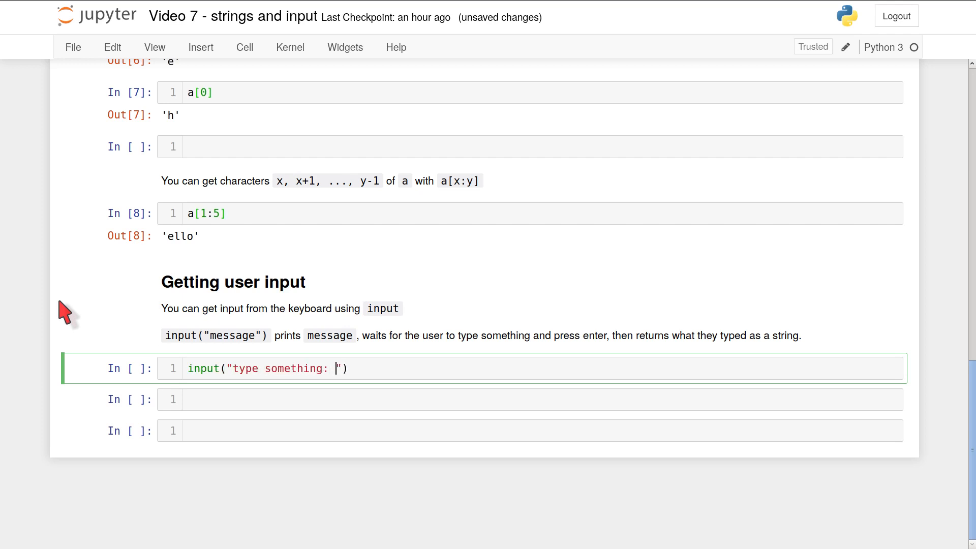
pyautogui.press('shift+Return')
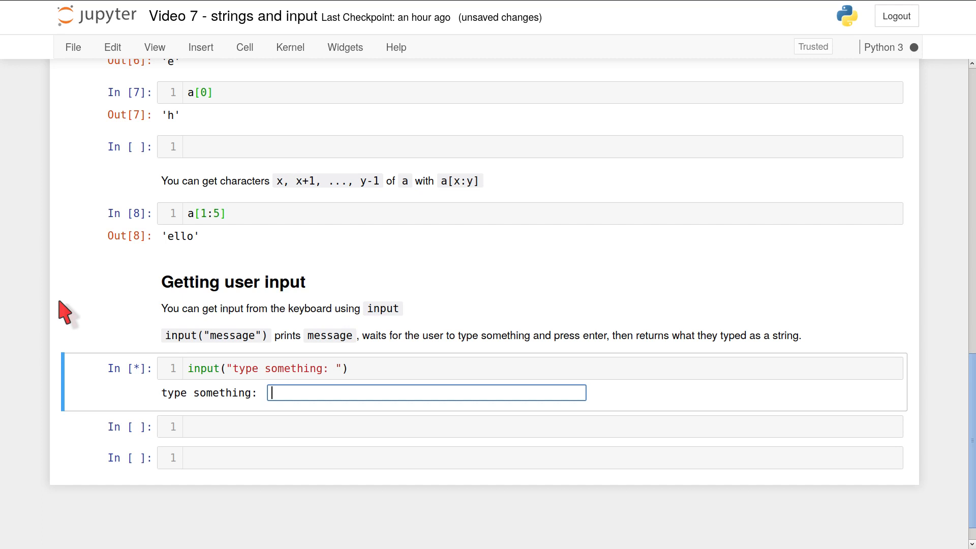
pyautogui.write('thiiefjafjfief')
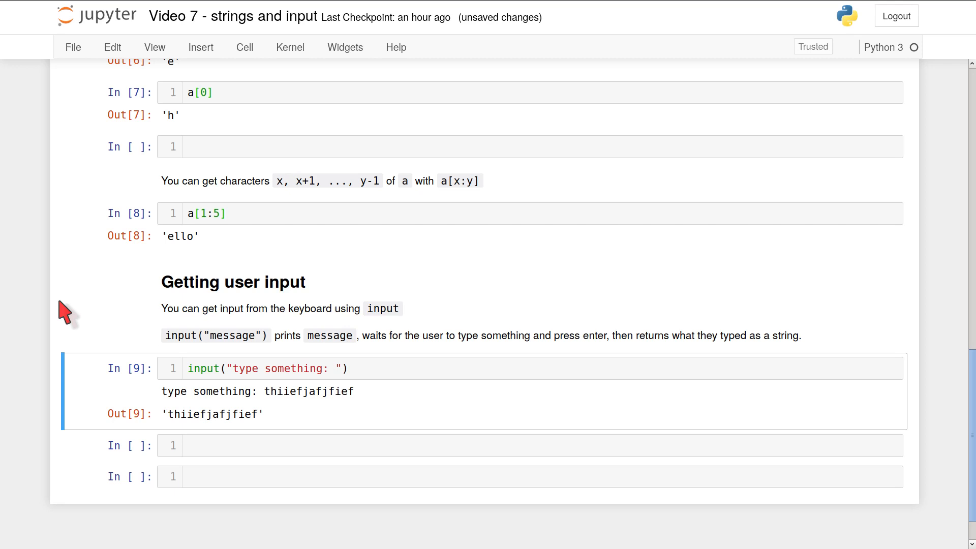
pyautogui.click(436, 446)
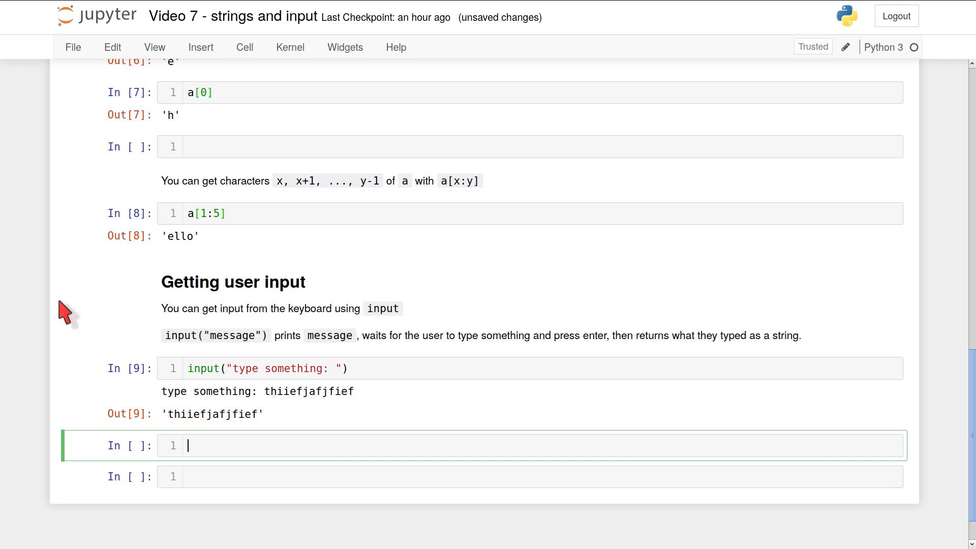
# Run a = input("think of a number: ") and reply 22 at the prompt.
pyautogui.write('a = input')
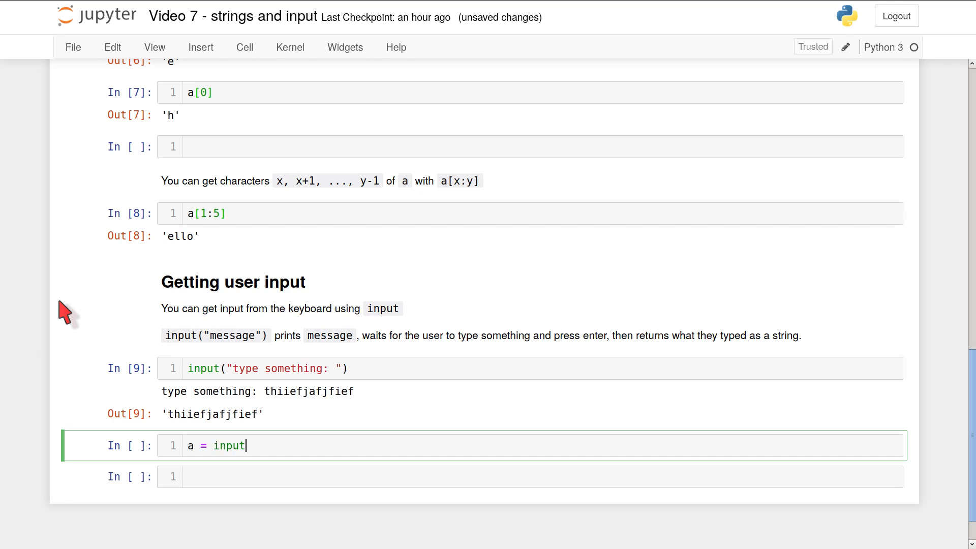
pyautogui.write('("think of a "')
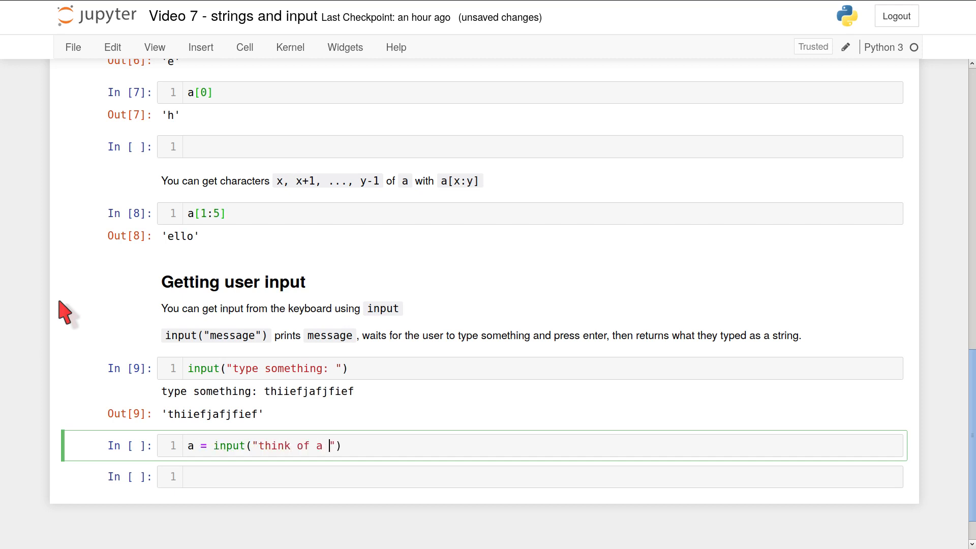
pyautogui.write('number:')
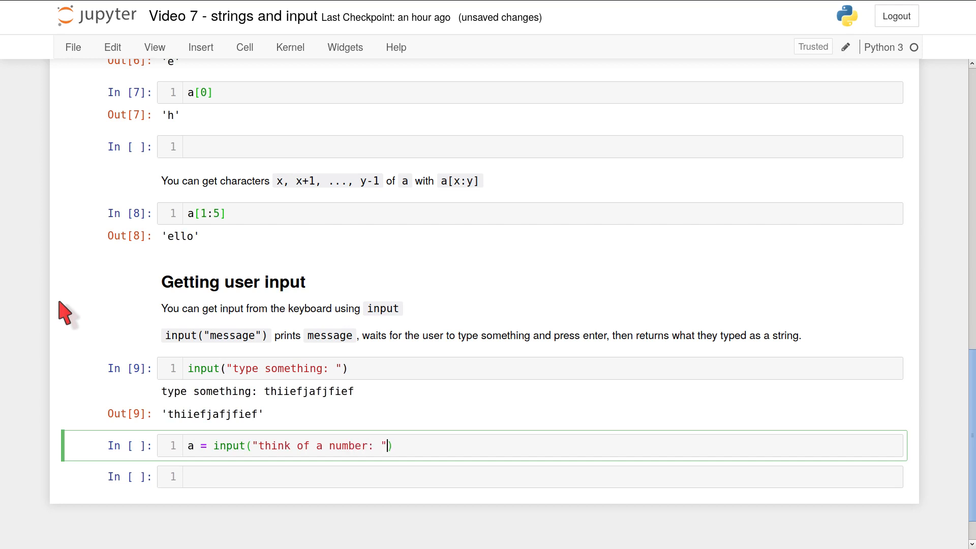
pyautogui.press('shift+enter')
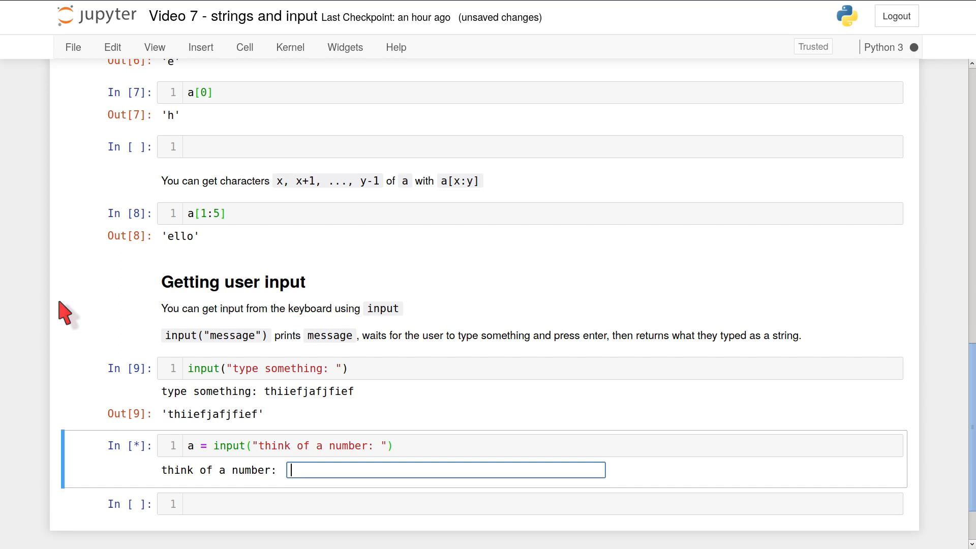
pyautogui.write('22')
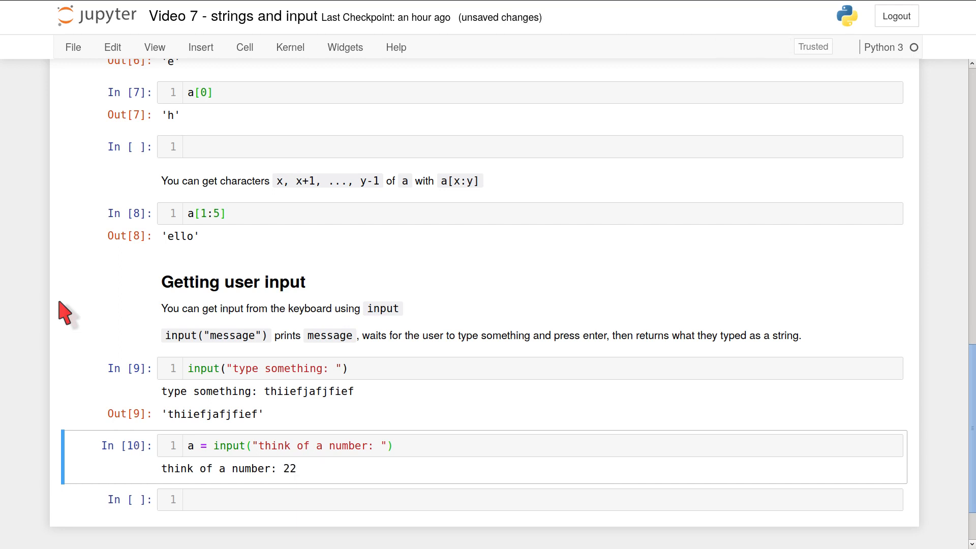
pyautogui.click(436, 499)
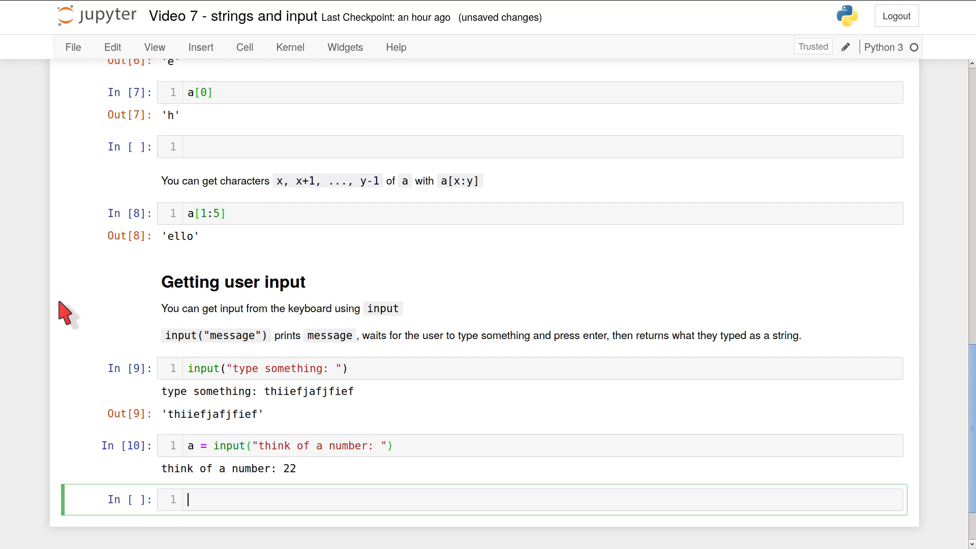
# Evaluate a in a new cell, showing the string '22' as Out[11].
pyautogui.write('a')
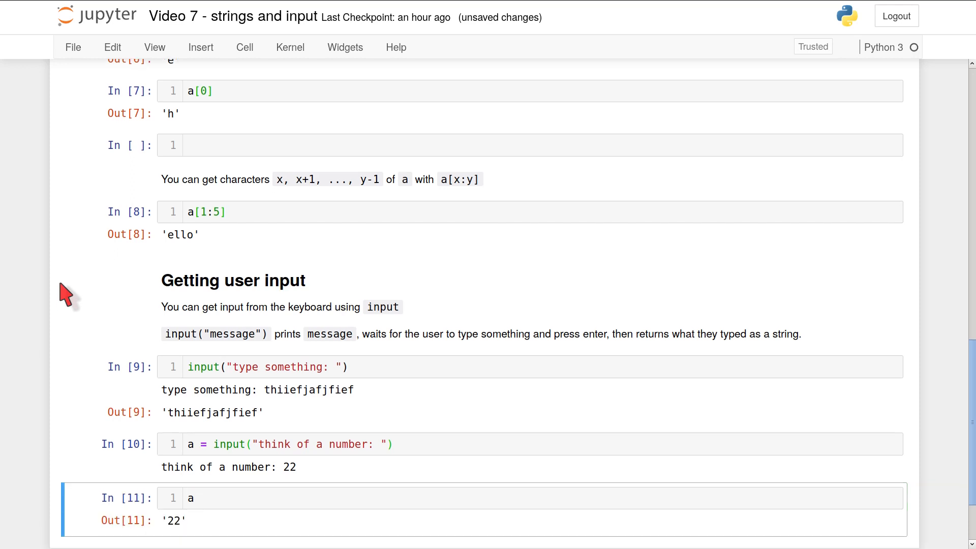
pyautogui.scroll(-3)
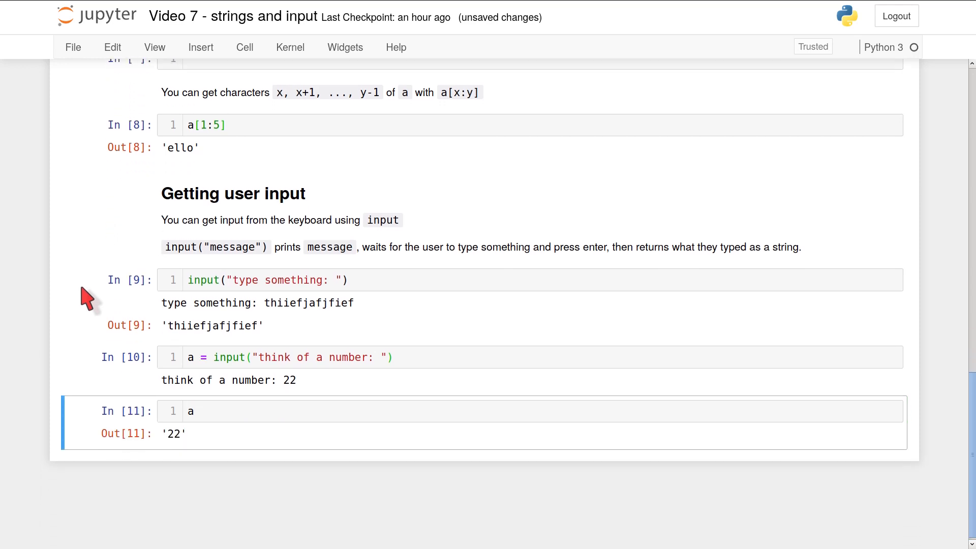